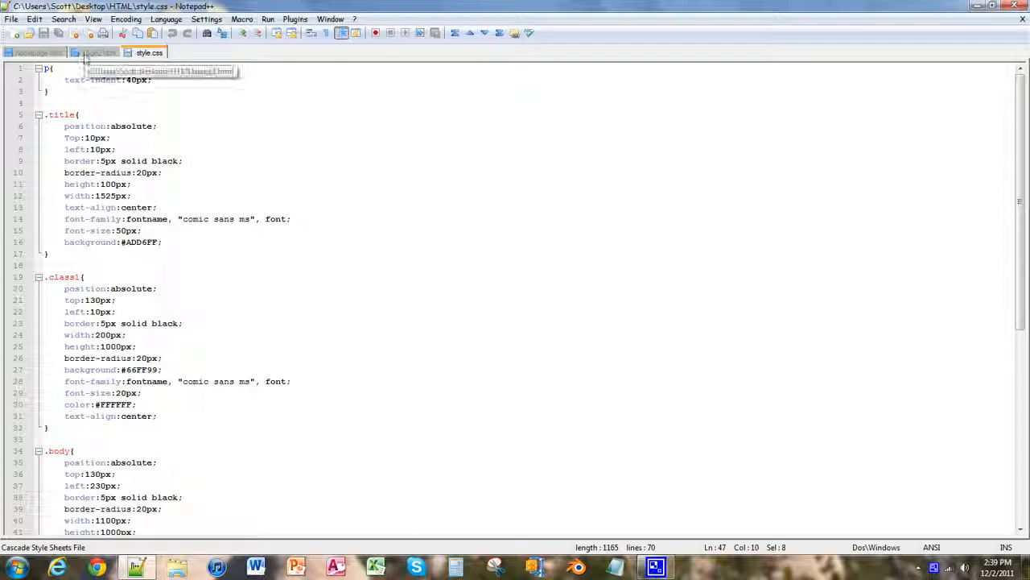
Step: Switch to page2.html and launch it in Chrome
{"action": "left_click", "coordinate": [270, 19]}
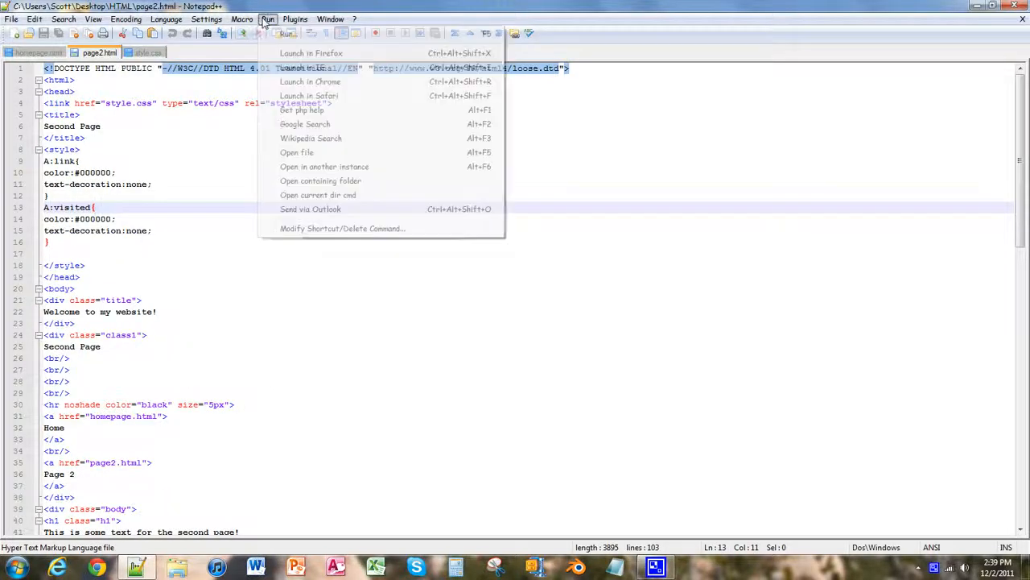
{"action": "left_click", "coordinate": [306, 81]}
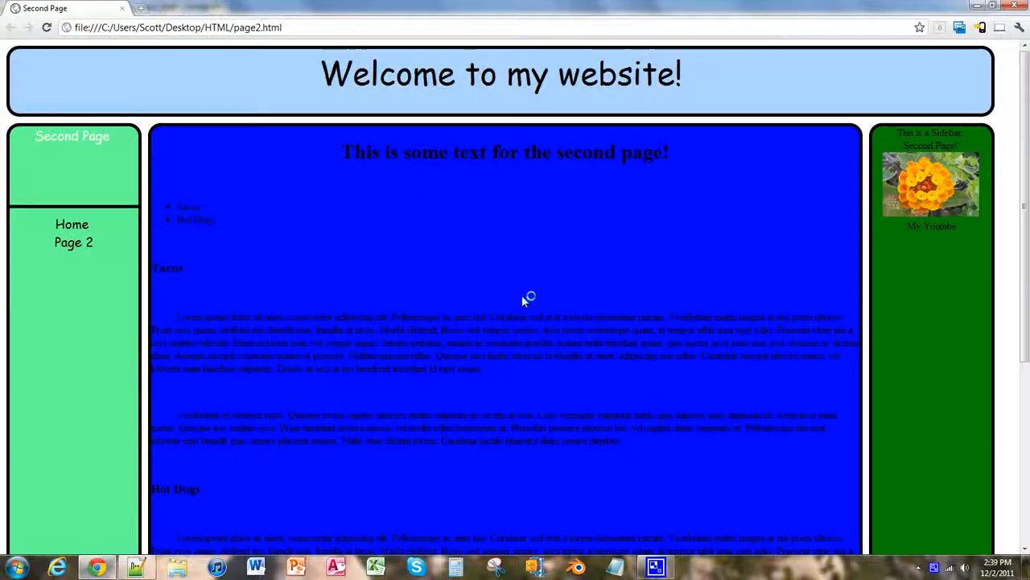
{"action": "mouse_move", "coordinate": [96, 297]}
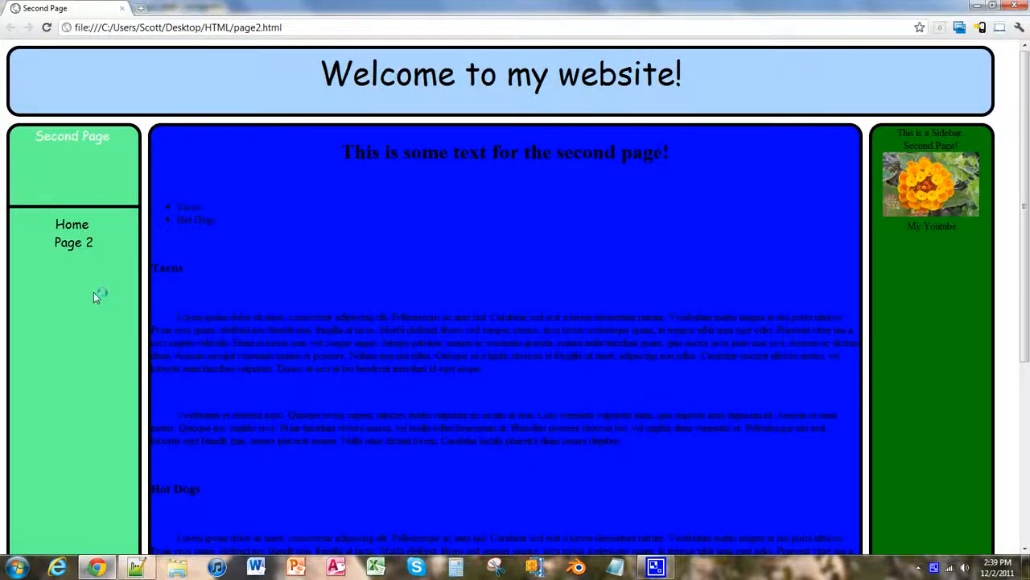
{"action": "mouse_move", "coordinate": [109, 293]}
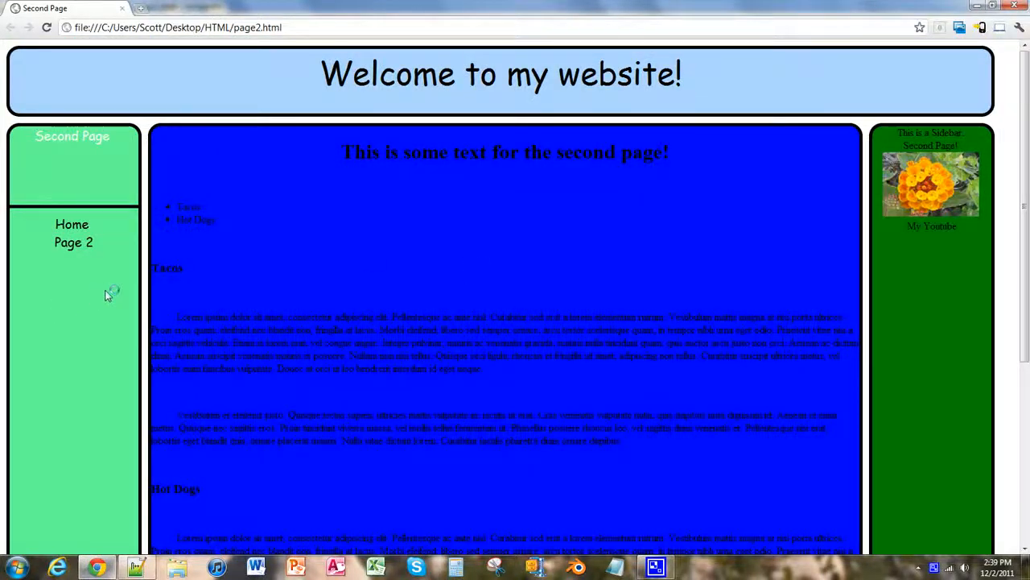
{"action": "mouse_move", "coordinate": [389, 290]}
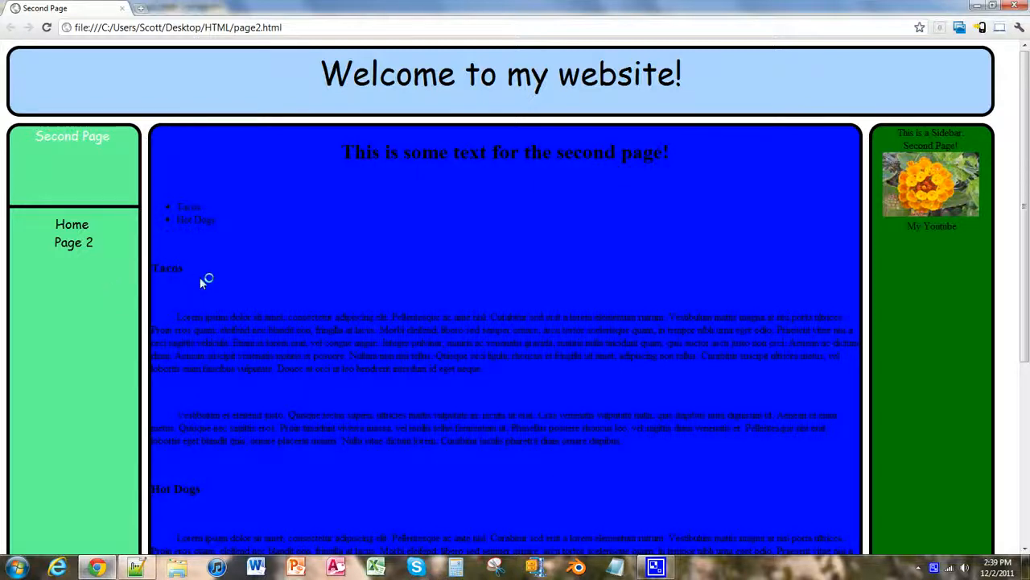
{"action": "mouse_move", "coordinate": [260, 104]}
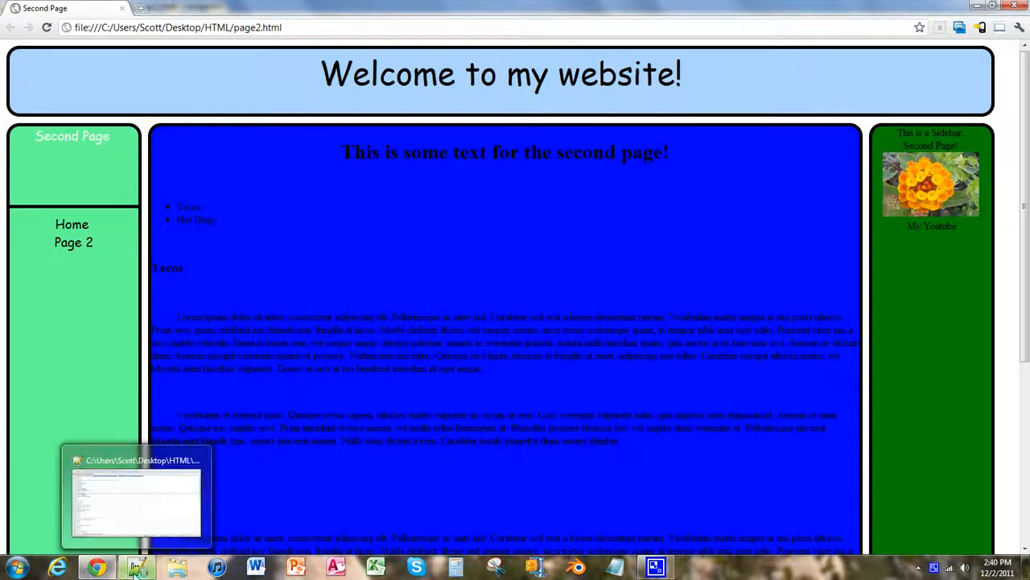
Step: Create a new blank document, then return to page2.html to select its code
{"action": "left_click", "coordinate": [135, 499]}
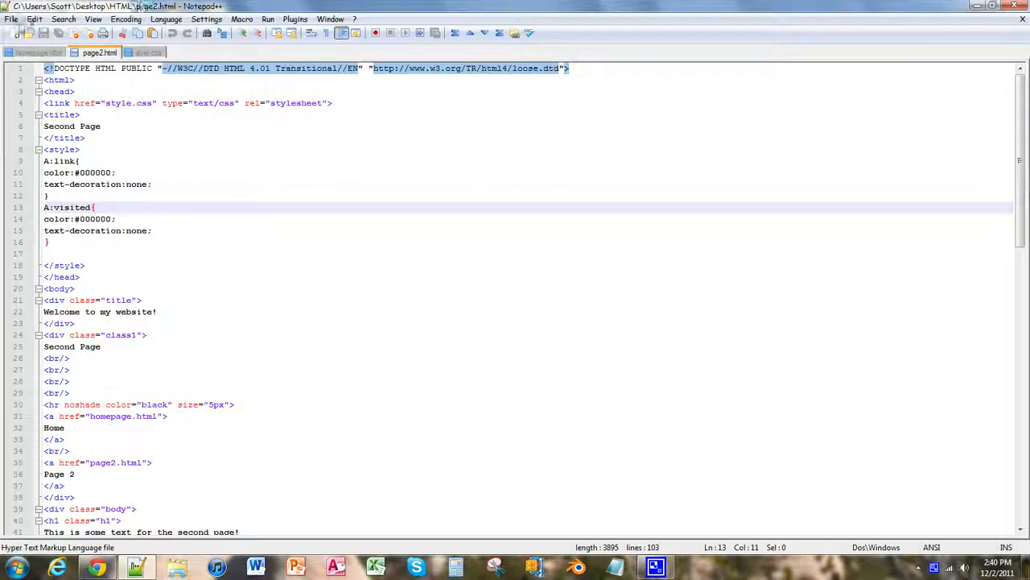
{"action": "left_click", "coordinate": [25, 39]}
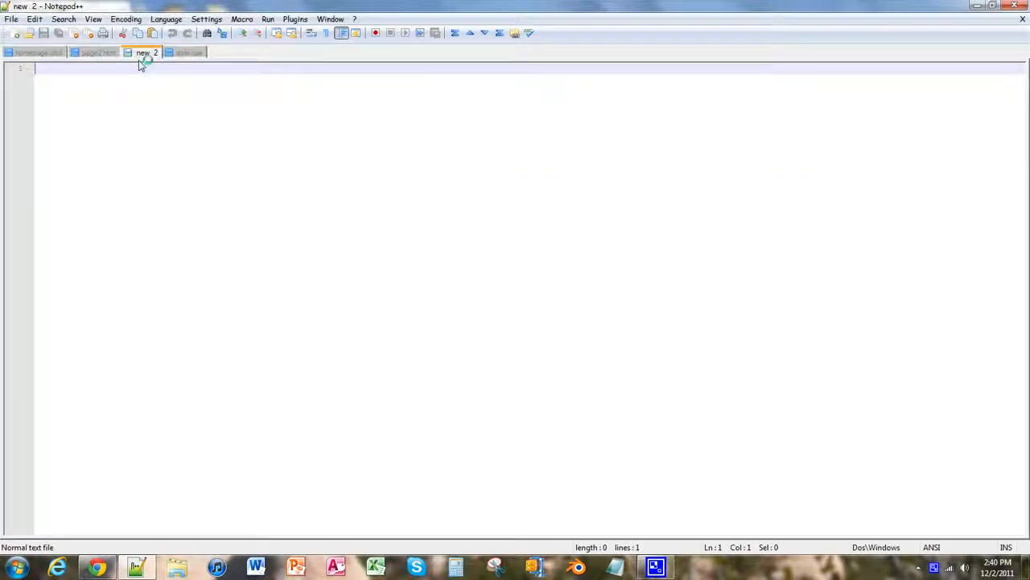
{"action": "mouse_move", "coordinate": [180, 54]}
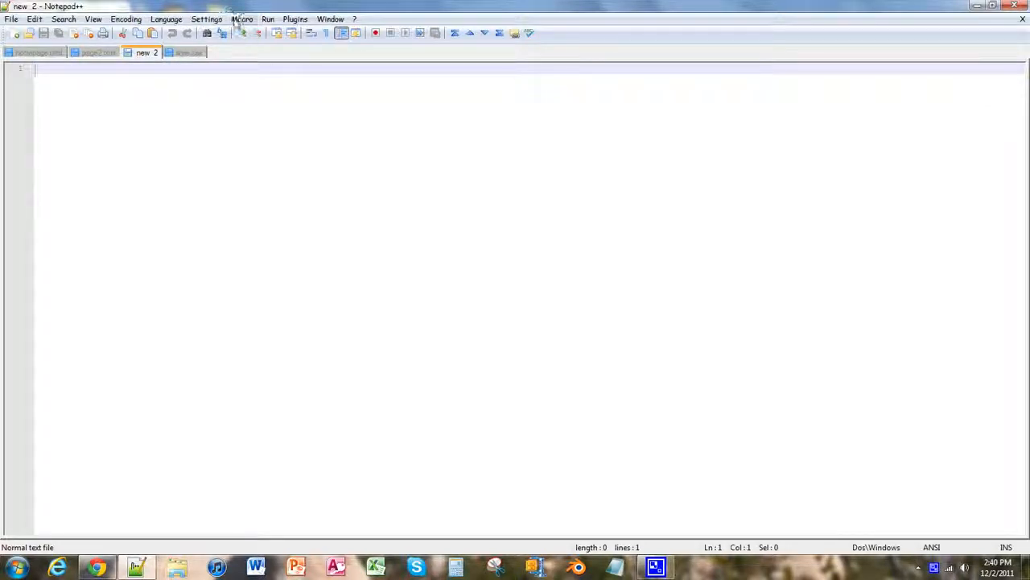
{"action": "left_click", "coordinate": [97, 51]}
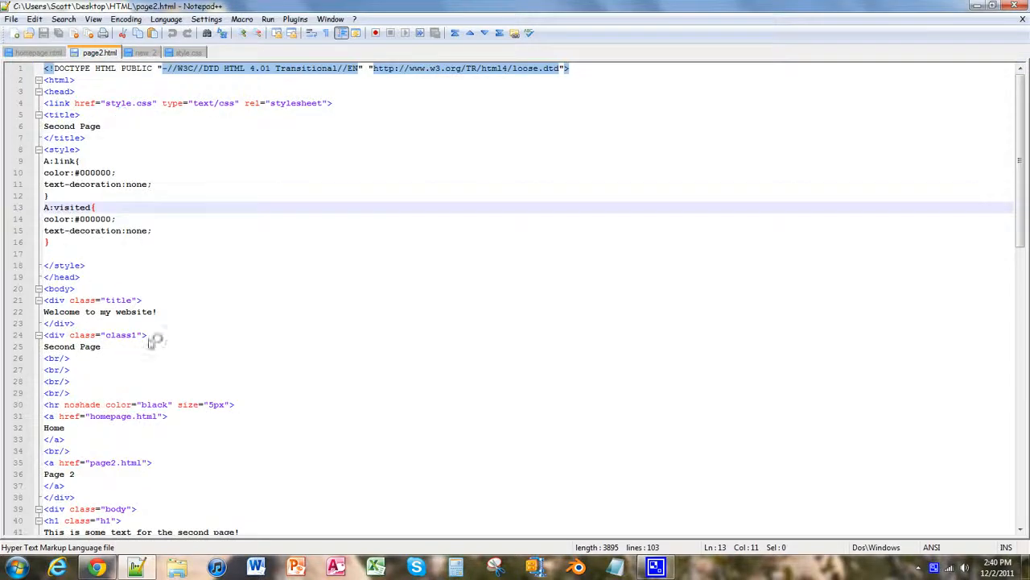
{"action": "scroll", "scroll_direction": "down", "scroll_amount": 3}
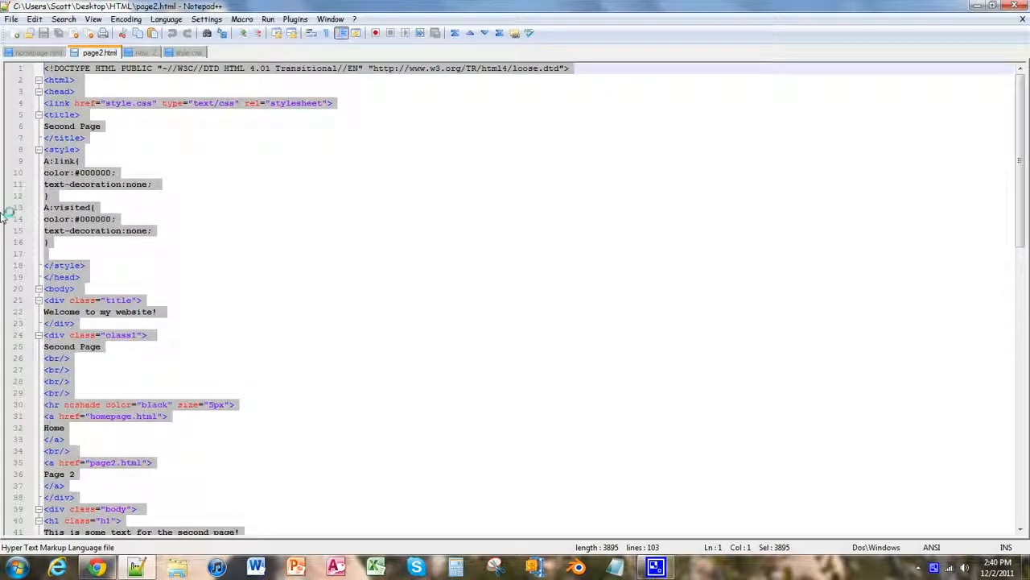
Step: Paste page2's code into the new document and save it as Food.html in the HTML folder
{"action": "left_click", "coordinate": [145, 51]}
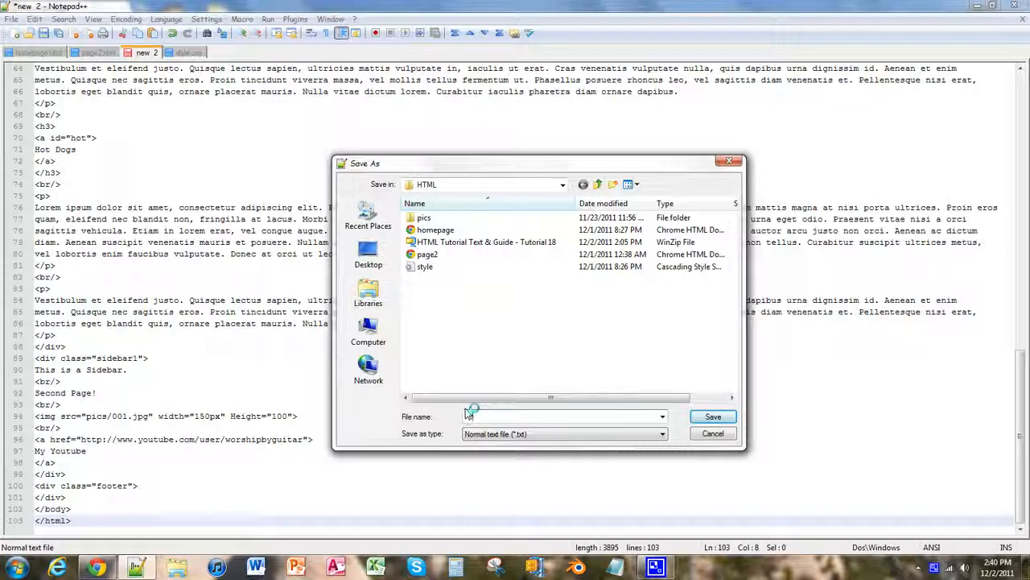
{"action": "left_click", "coordinate": [561, 416]}
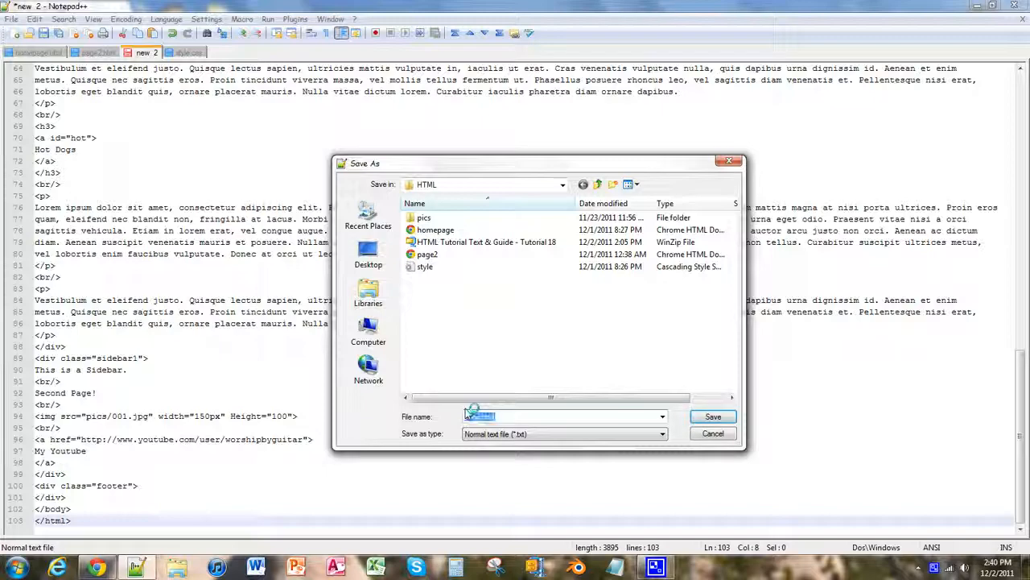
{"action": "left_click", "coordinate": [713, 415]}
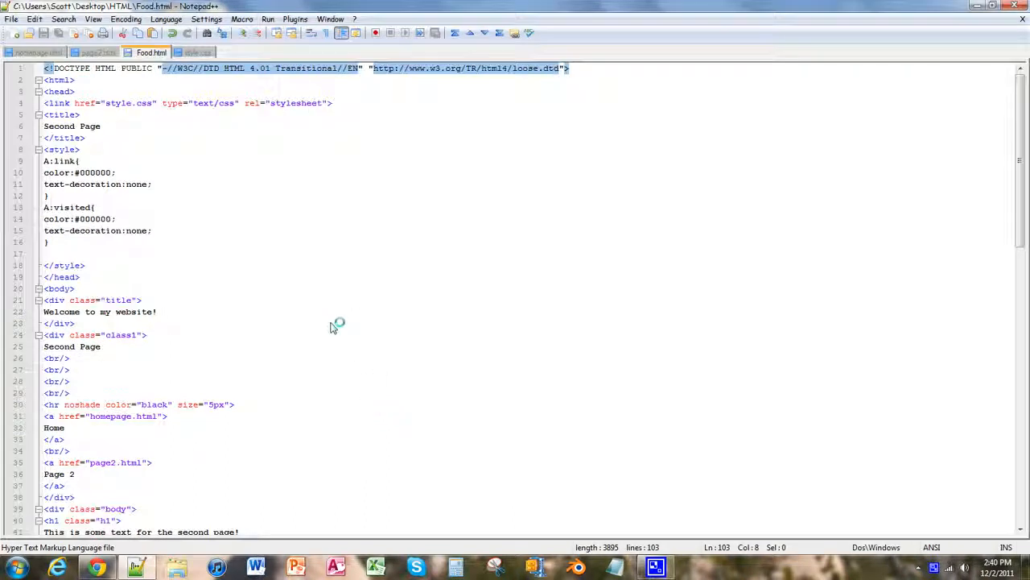
{"action": "mouse_move", "coordinate": [153, 302]}
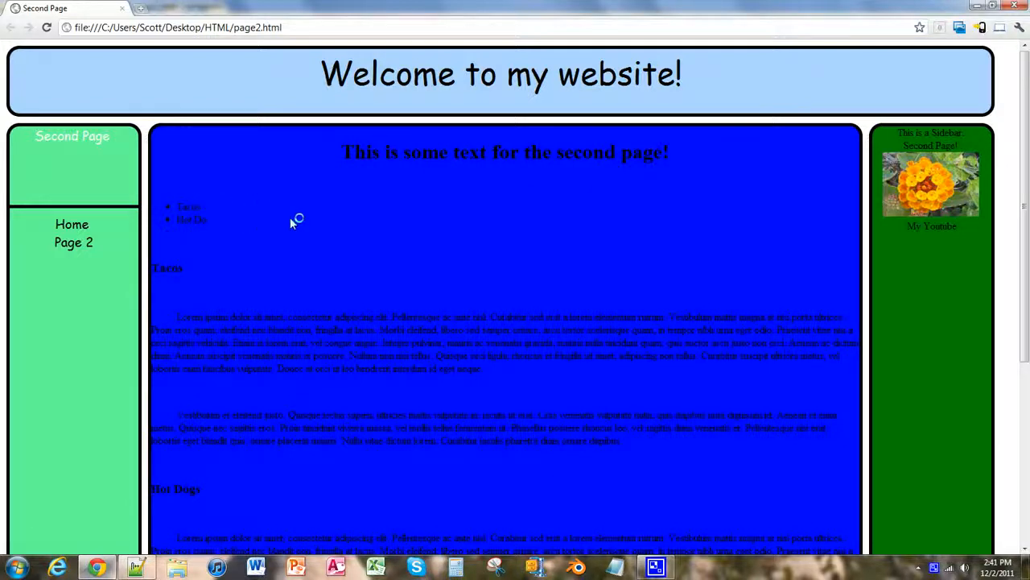
{"action": "mouse_move", "coordinate": [135, 185]}
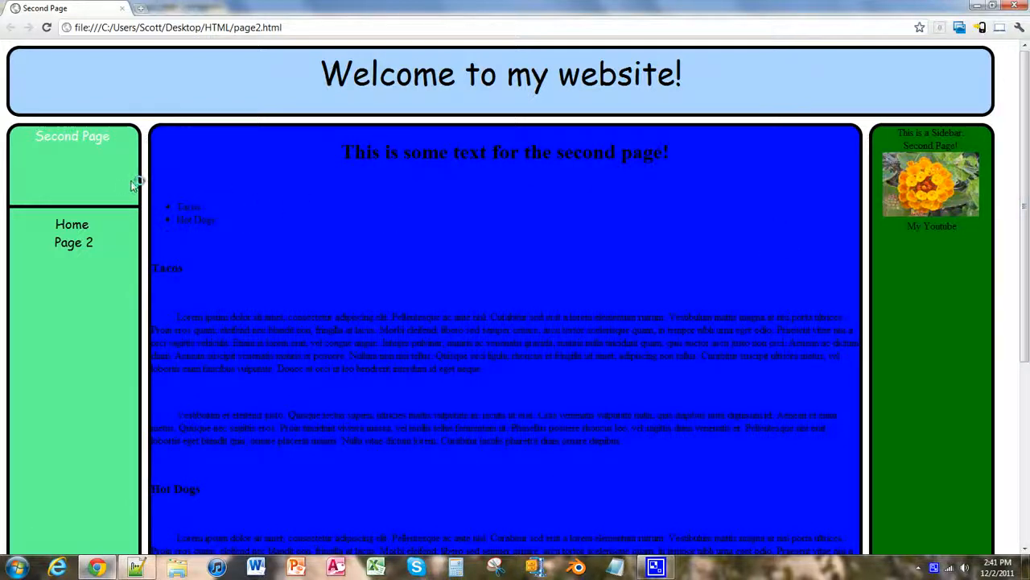
{"action": "scroll", "scroll_direction": "down", "scroll_amount": 3}
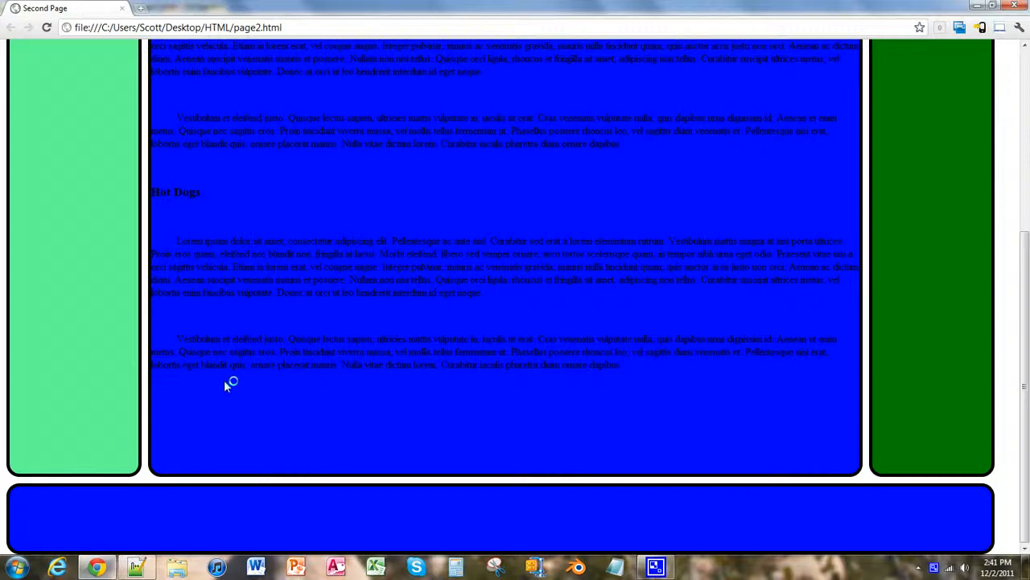
{"action": "scroll", "scroll_direction": "up", "scroll_amount": 3}
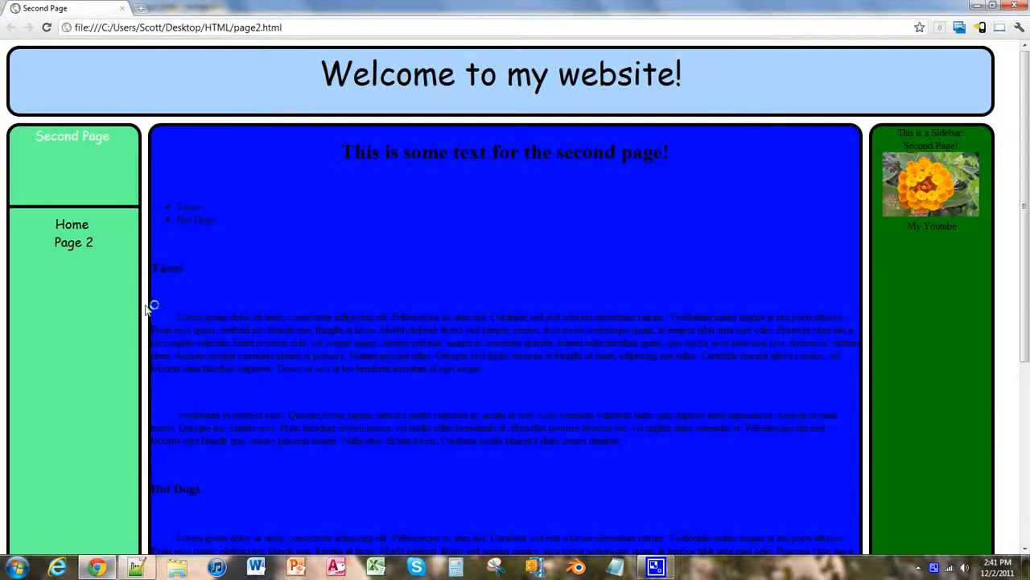
{"action": "mouse_move", "coordinate": [74, 242]}
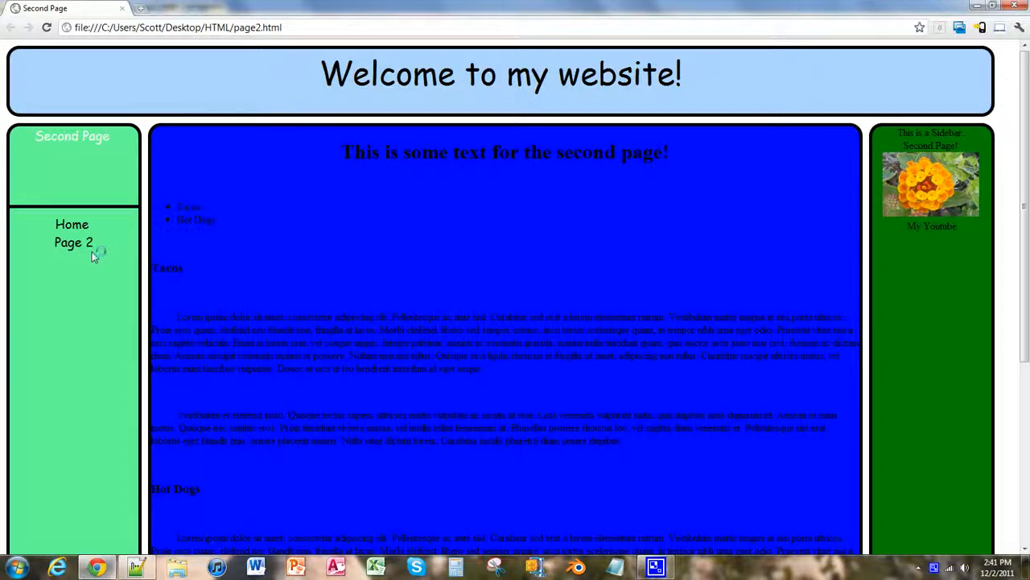
{"action": "mouse_move", "coordinate": [72, 154]}
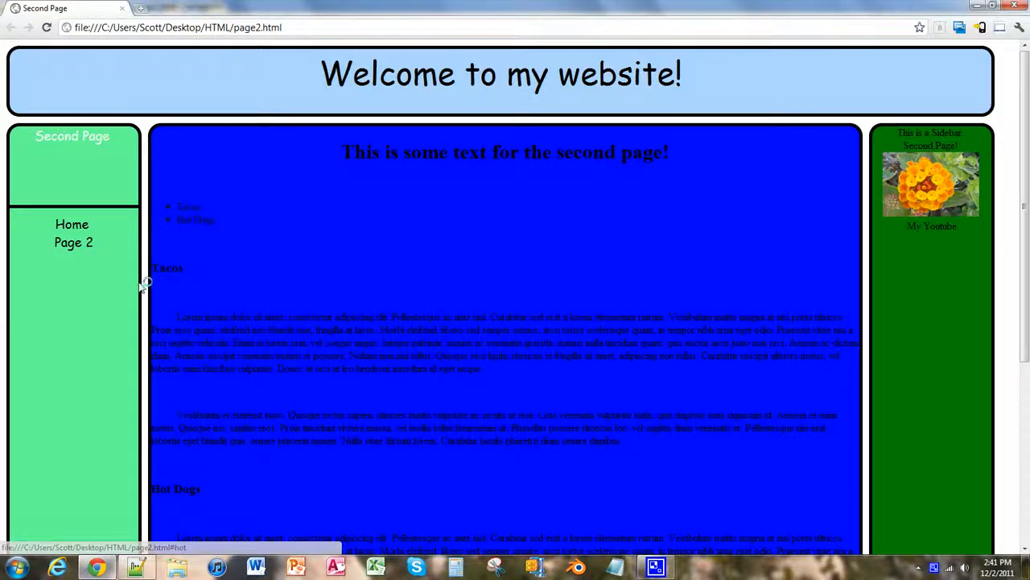
{"action": "scroll", "scroll_direction": "down", "scroll_amount": 3}
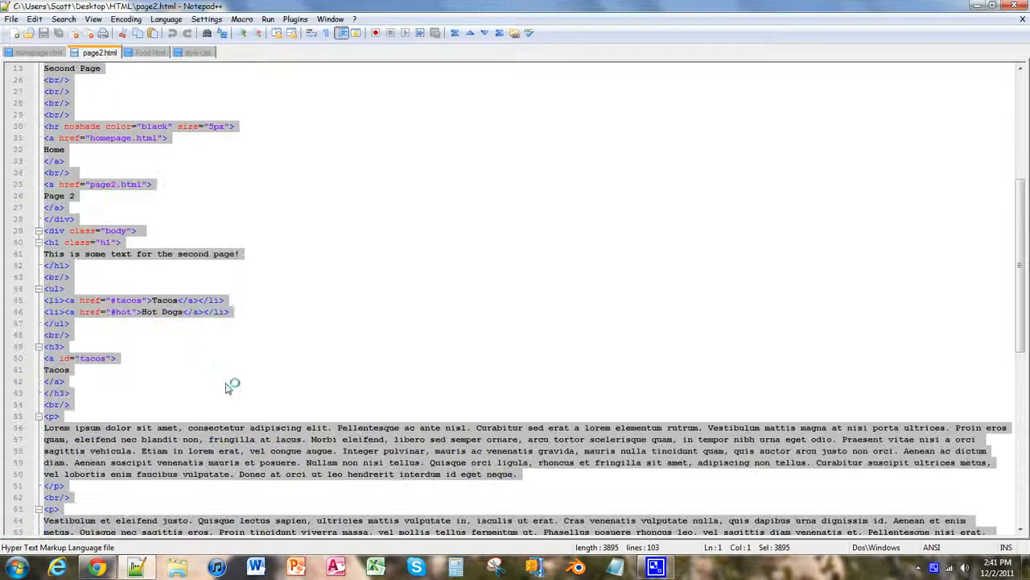
Step: Delete the Tacos and Hot Dogs text sections from page2.html, leaving the link list, and save
{"action": "scroll", "scroll_direction": "down", "scroll_amount": 3}
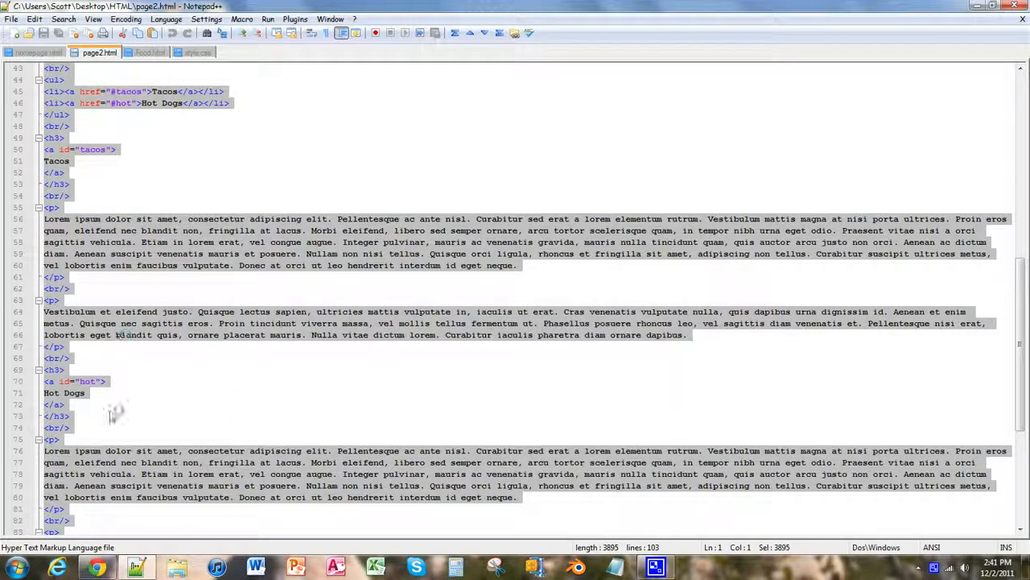
{"action": "scroll", "scroll_direction": "down", "scroll_amount": 3}
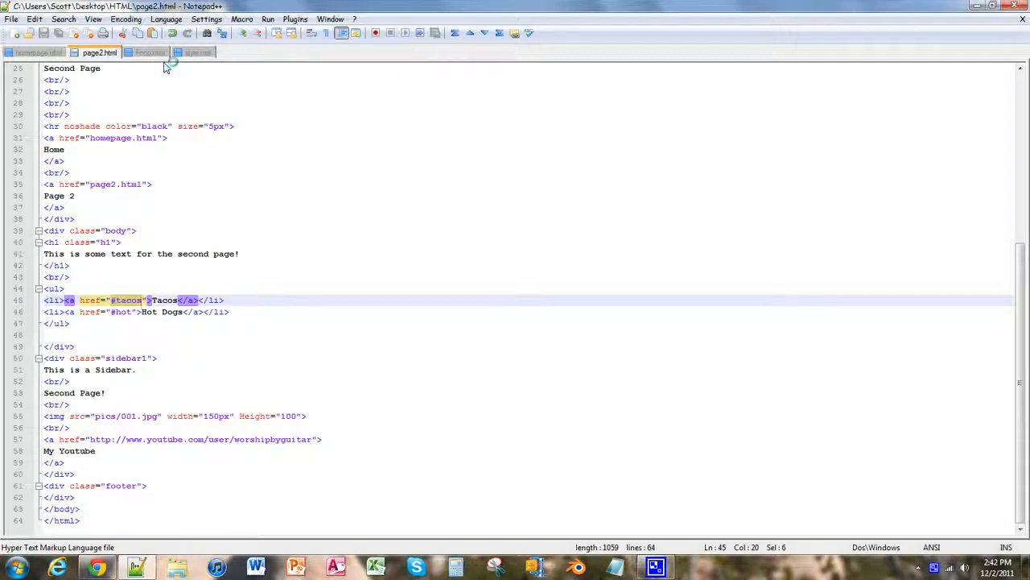
Step: Re-point the Tacos list link href from #tacos to food.html, then select #hot for replacing
{"action": "type", "text": "Food"}
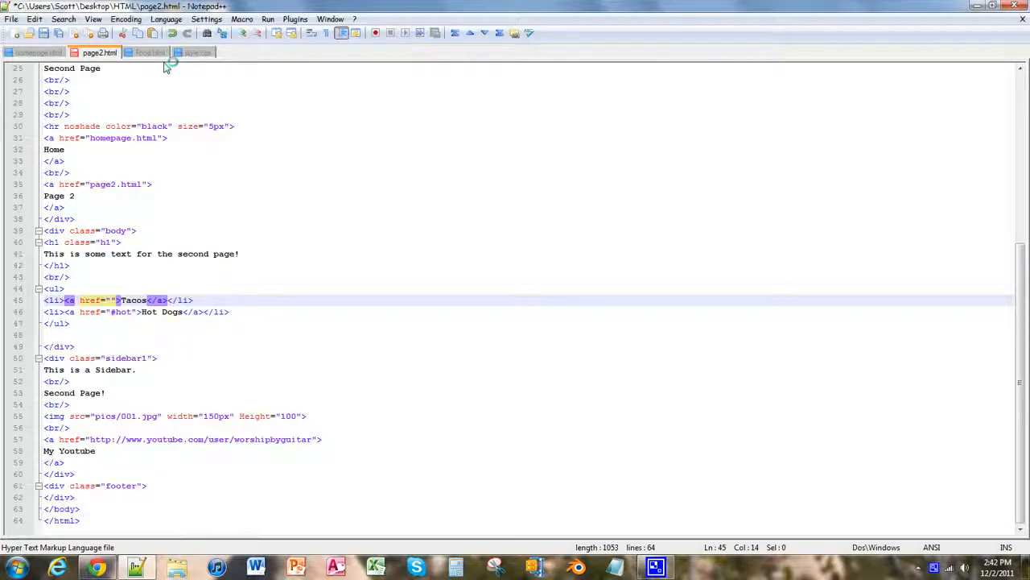
{"action": "type", "text": "t"}
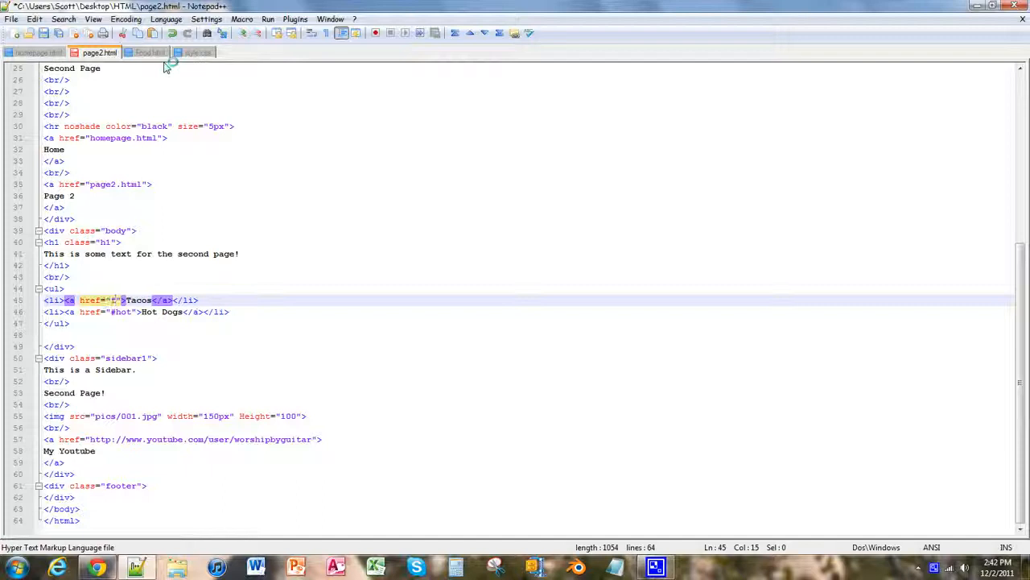
{"action": "type", "text": "ood.html"}
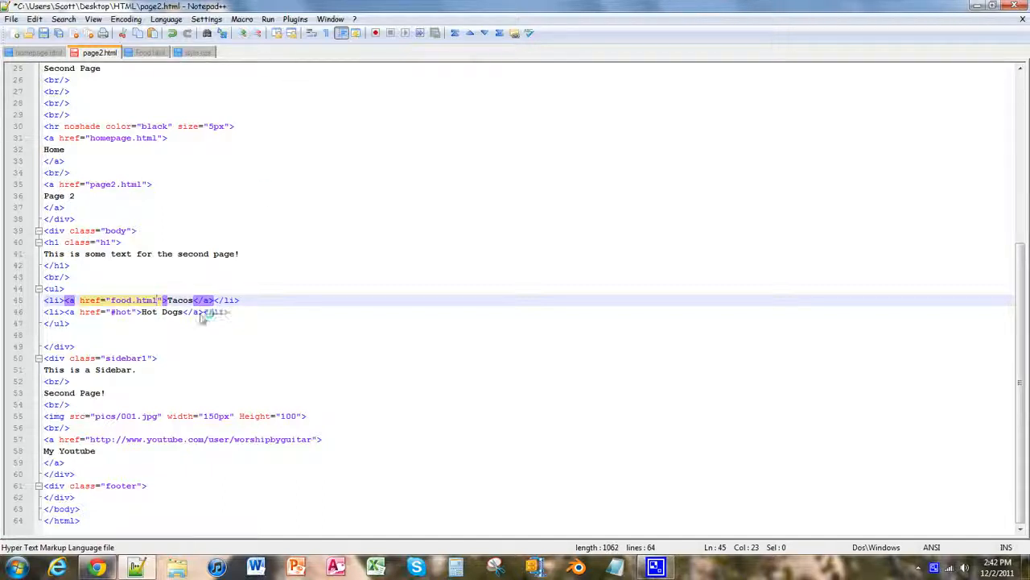
{"action": "double_click", "coordinate": [180, 301]}
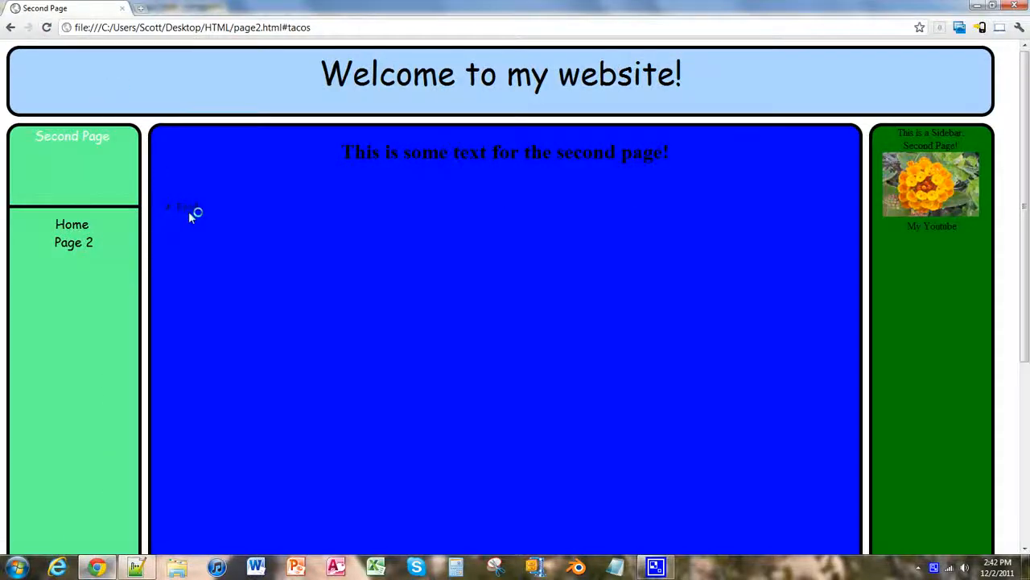
Step: Follow the Tacos link on the refreshed page2.html to reach food.html
{"action": "left_click", "coordinate": [179, 207]}
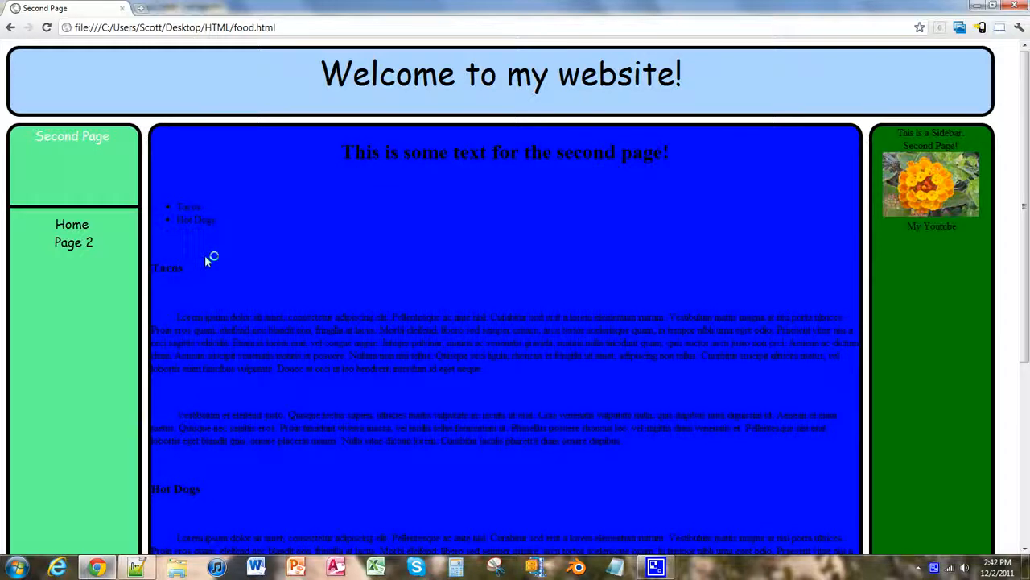
{"action": "mouse_move", "coordinate": [216, 260]}
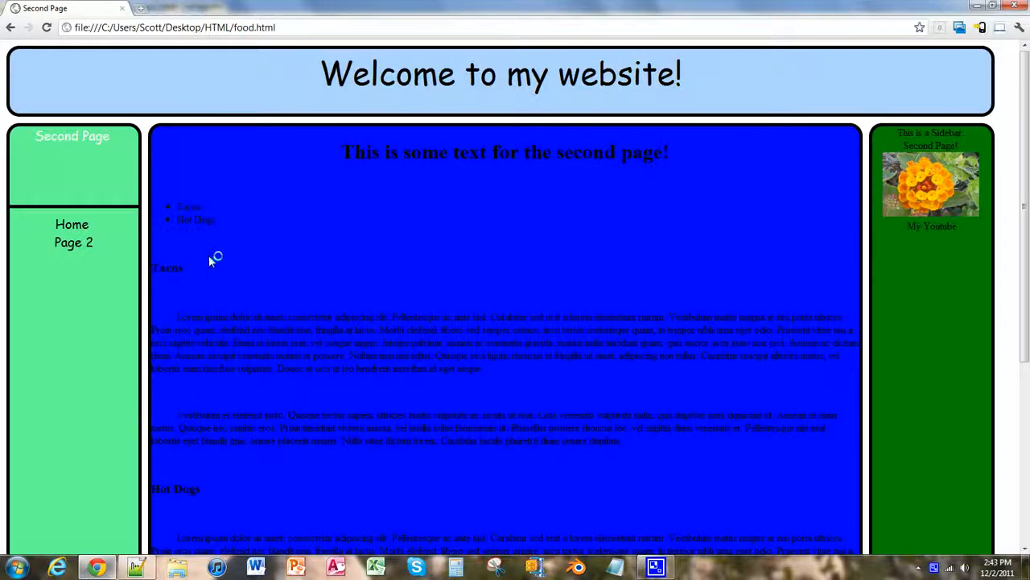
{"action": "mouse_move", "coordinate": [208, 248]}
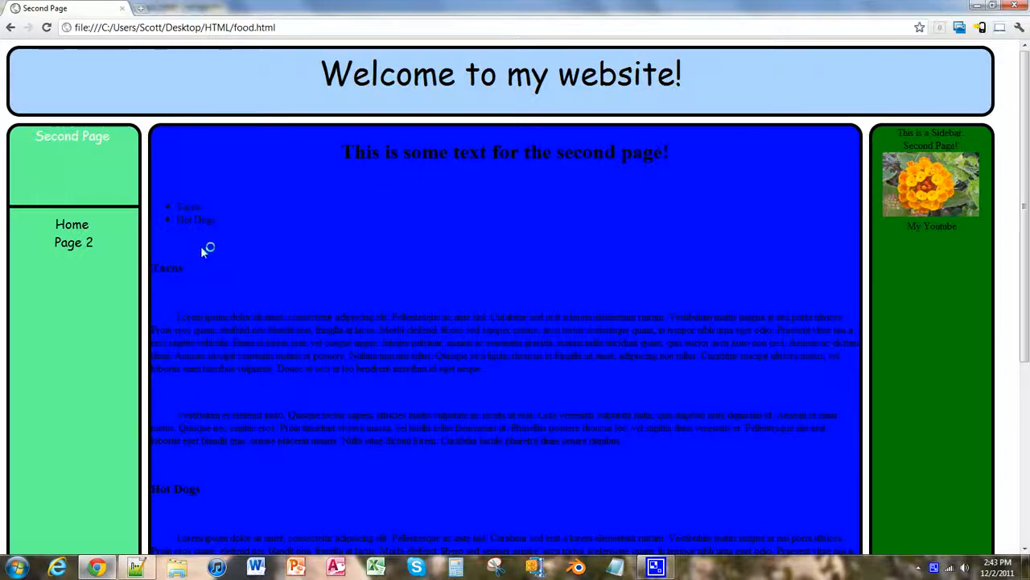
Step: Scroll through food.html's Tacos and Hot Dogs content in Chrome
{"action": "scroll", "scroll_direction": "down", "scroll_amount": 3}
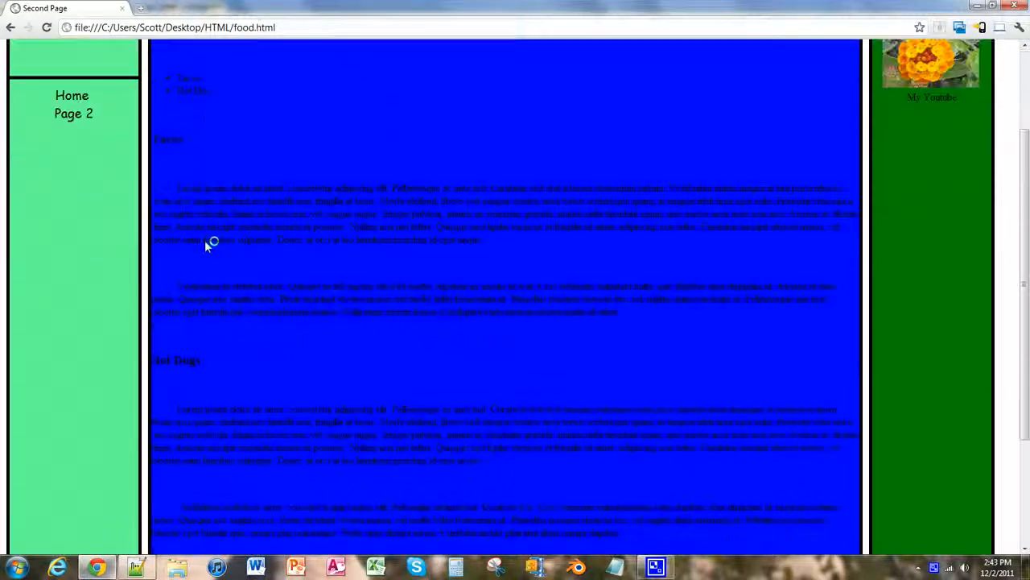
{"action": "scroll", "scroll_direction": "down", "scroll_amount": 3}
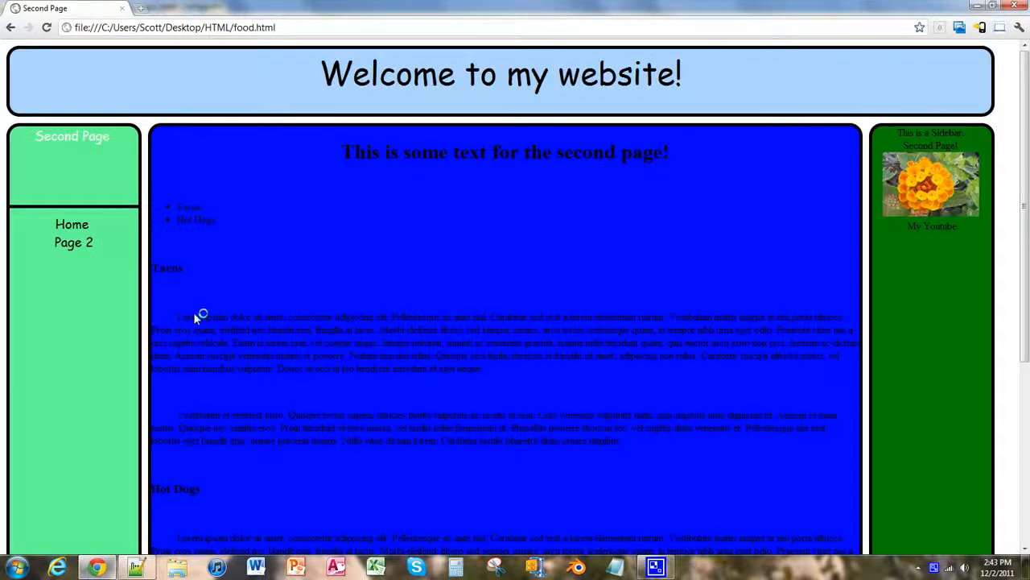
{"action": "mouse_move", "coordinate": [188, 219]}
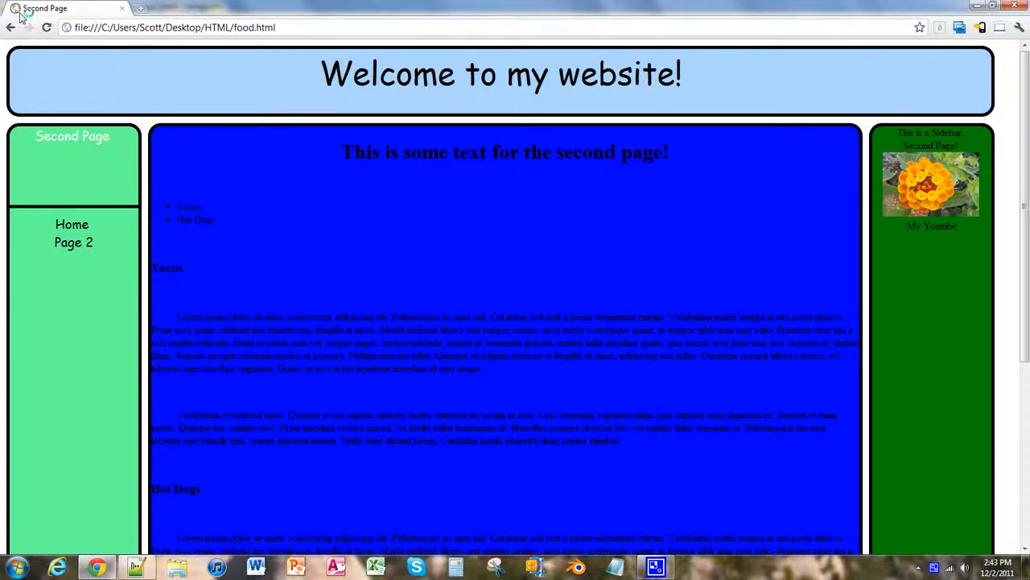
{"action": "scroll", "scroll_direction": "down", "scroll_amount": 3}
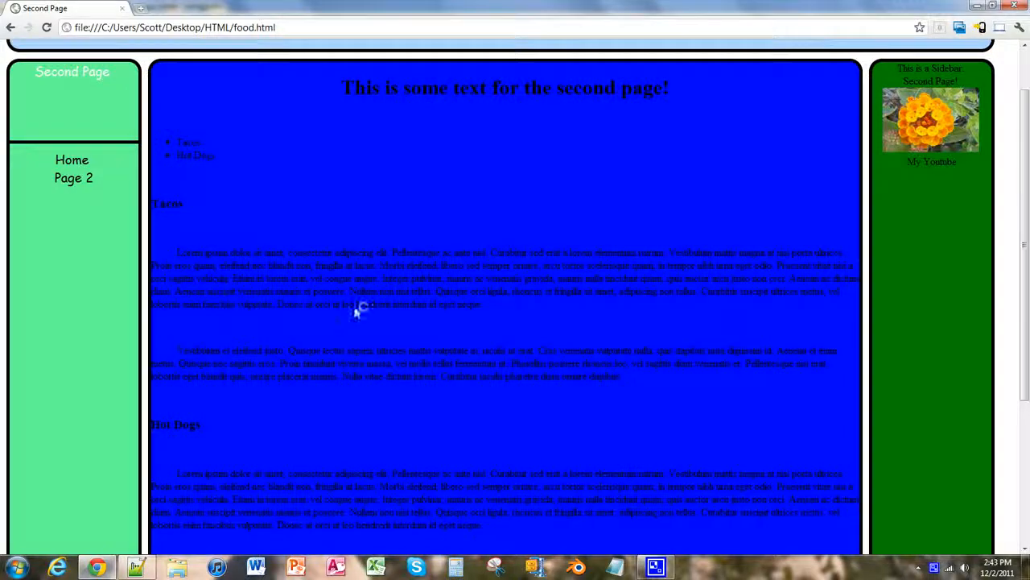
{"action": "scroll", "scroll_direction": "down", "scroll_amount": 3}
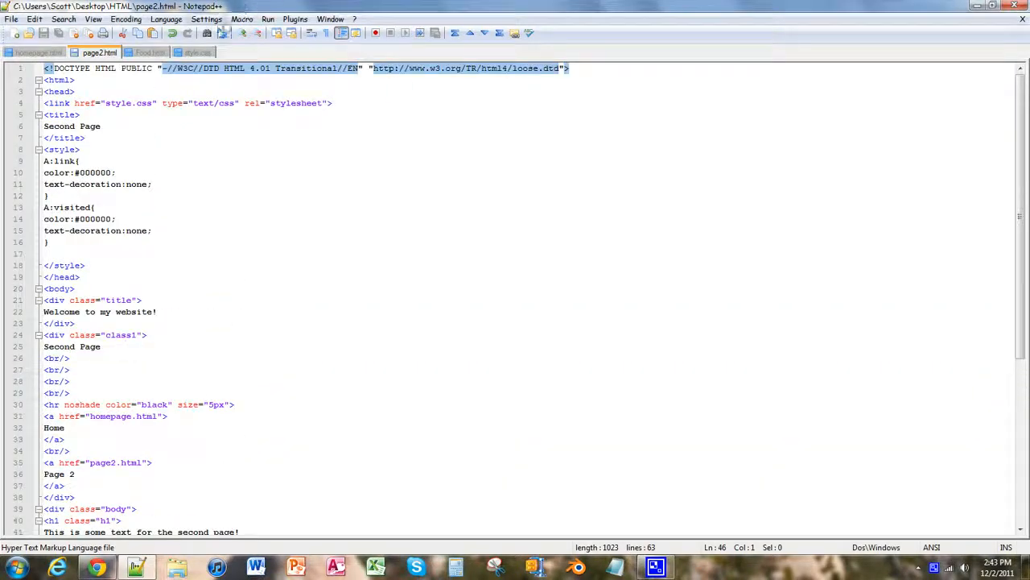
Step: In Food.html, rename the Tacos and Hot Dogs list items to Title 1 and Title 2
{"action": "left_click", "coordinate": [149, 53]}
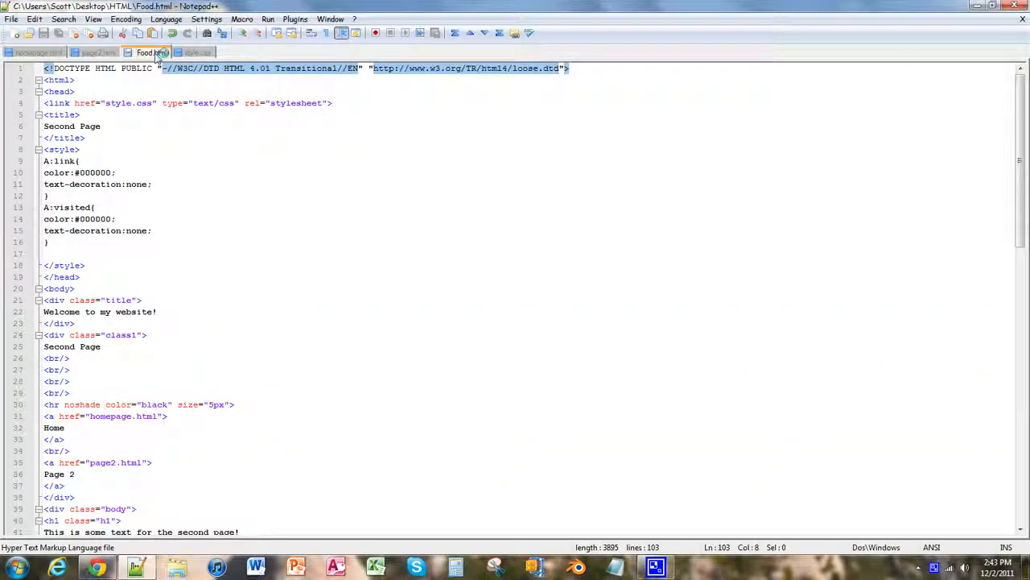
{"action": "scroll", "scroll_direction": "down", "scroll_amount": 3}
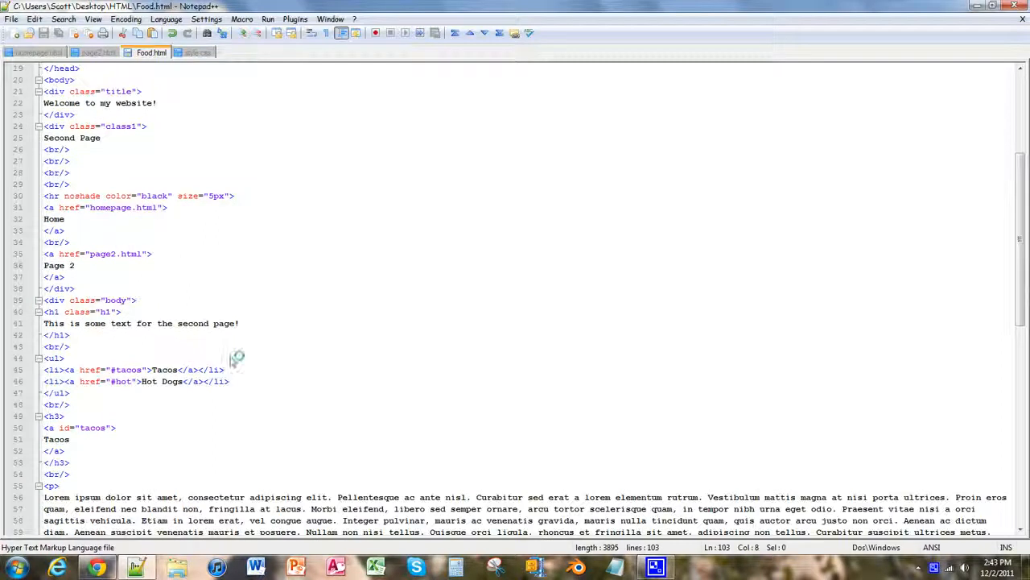
{"action": "left_click", "coordinate": [161, 369]}
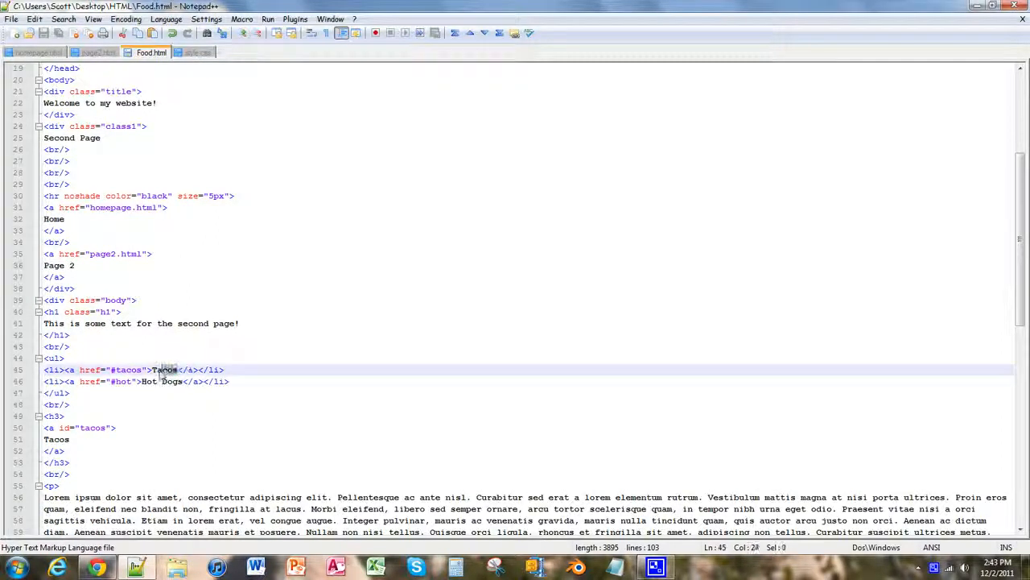
{"action": "double_click", "coordinate": [164, 369]}
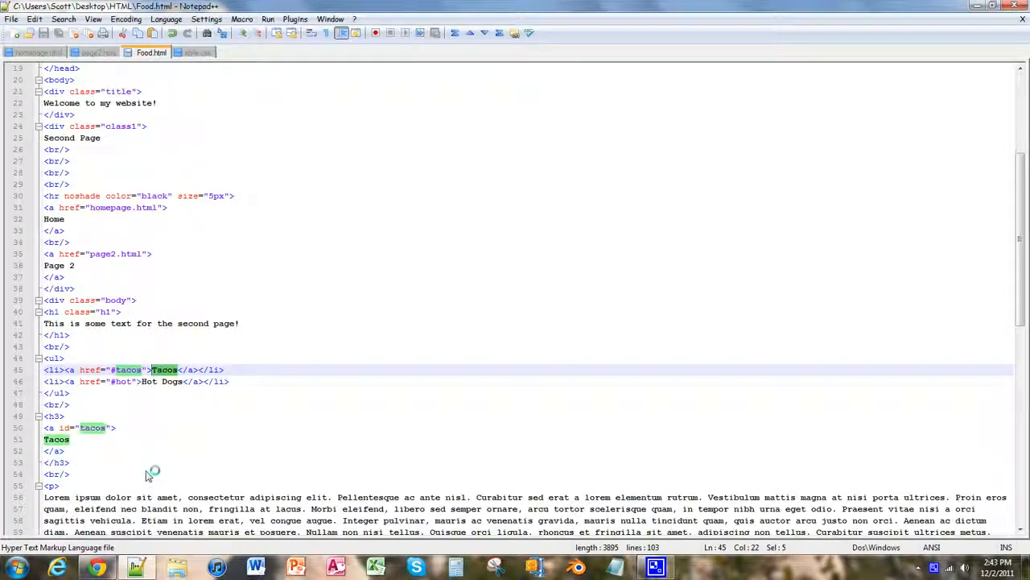
{"action": "mouse_move", "coordinate": [158, 467]}
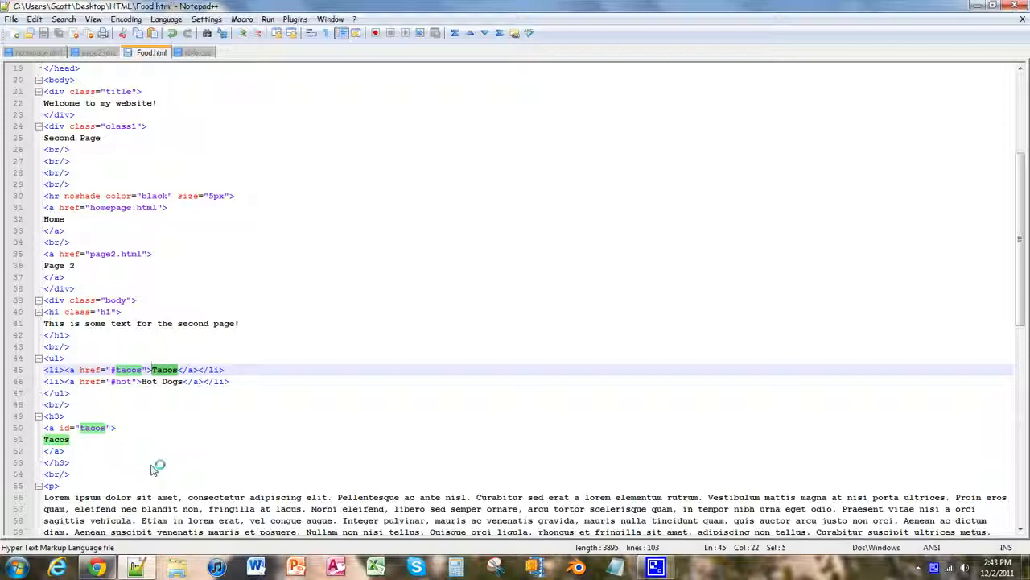
{"action": "type", "text": "Title 1"}
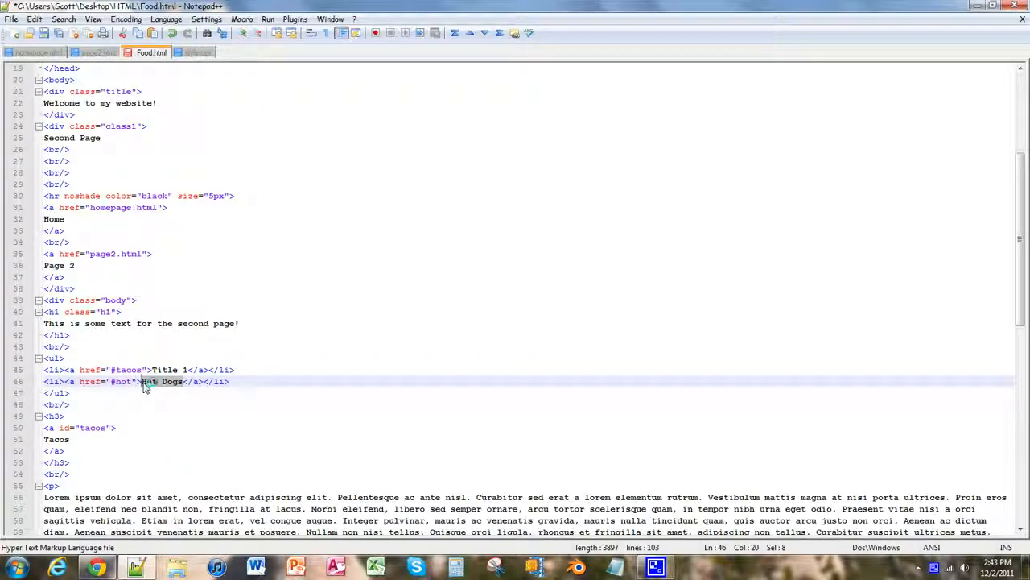
{"action": "key", "text": "Delete"}
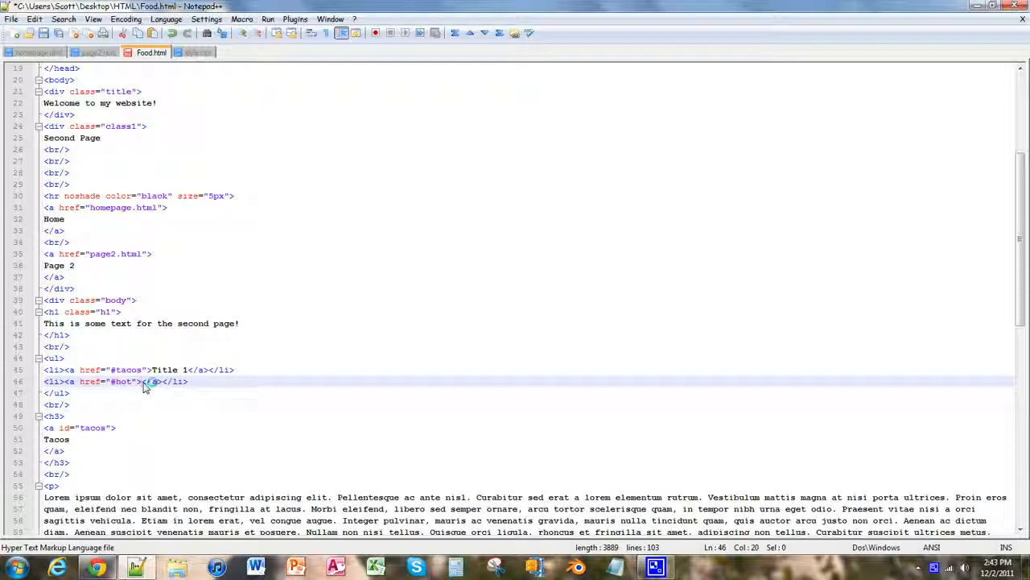
{"action": "type", "text": "Title 2"}
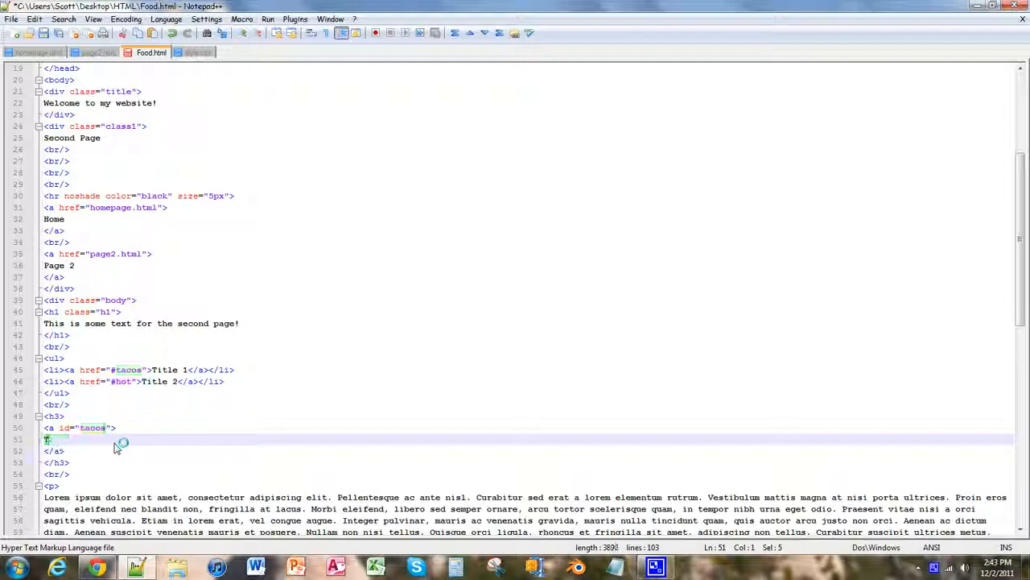
Step: Rename the Tacos and Hot Dogs section headings to Title 1 and Title 2
{"action": "type", "text": "Title"}
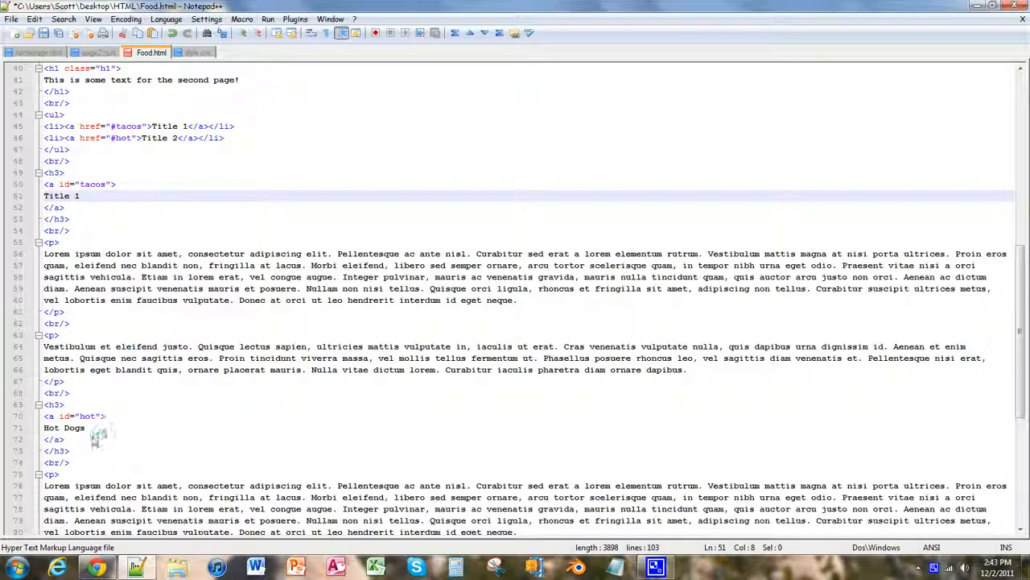
{"action": "scroll", "scroll_direction": "down", "scroll_amount": 3}
{"action": "type", "text": "ti"}
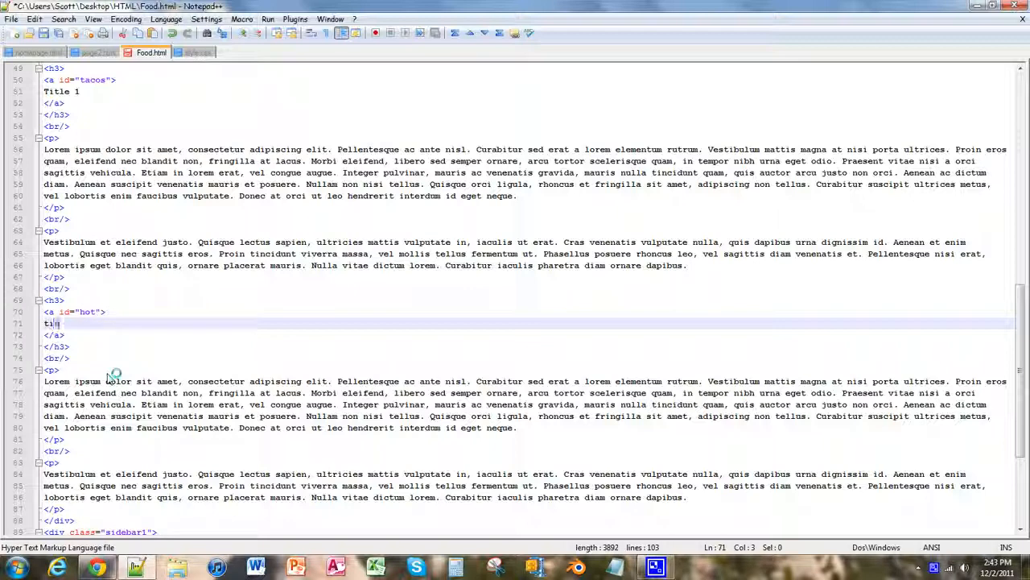
{"action": "key", "text": "BackSpace"}
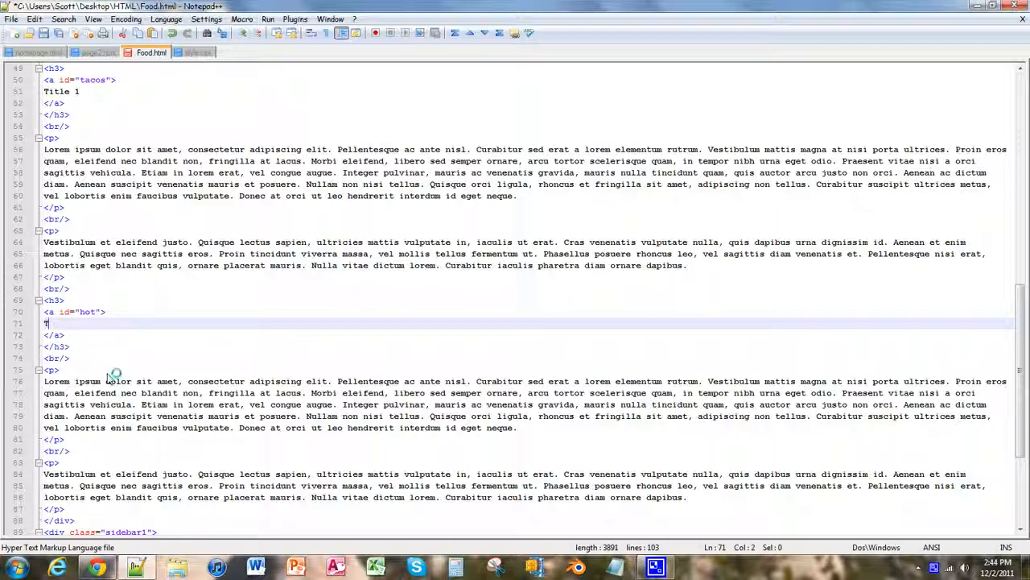
{"action": "type", "text": "Title"}
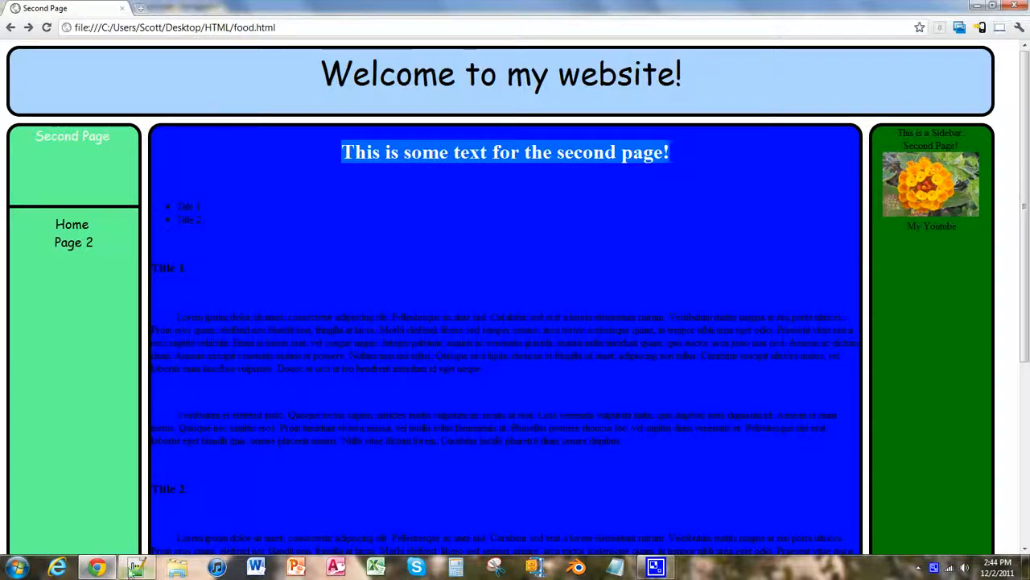
Step: Reload food.html in Chrome to show the Title 1 and Title 2 items and headings
{"action": "left_click", "coordinate": [136, 567]}
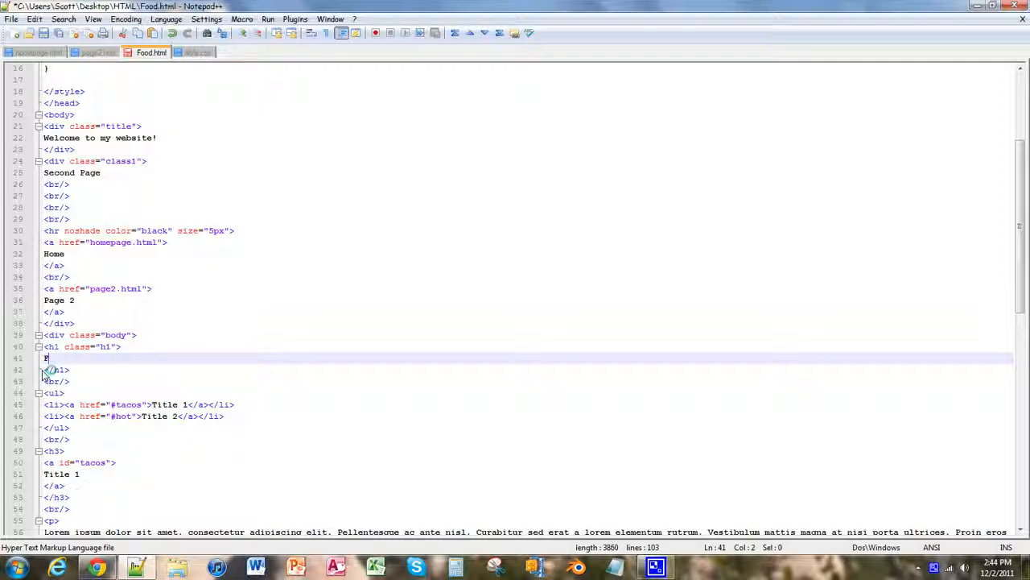
Step: Replace the h1 text with 'Food!' as the page's main heading
{"action": "type", "text": "ood"}
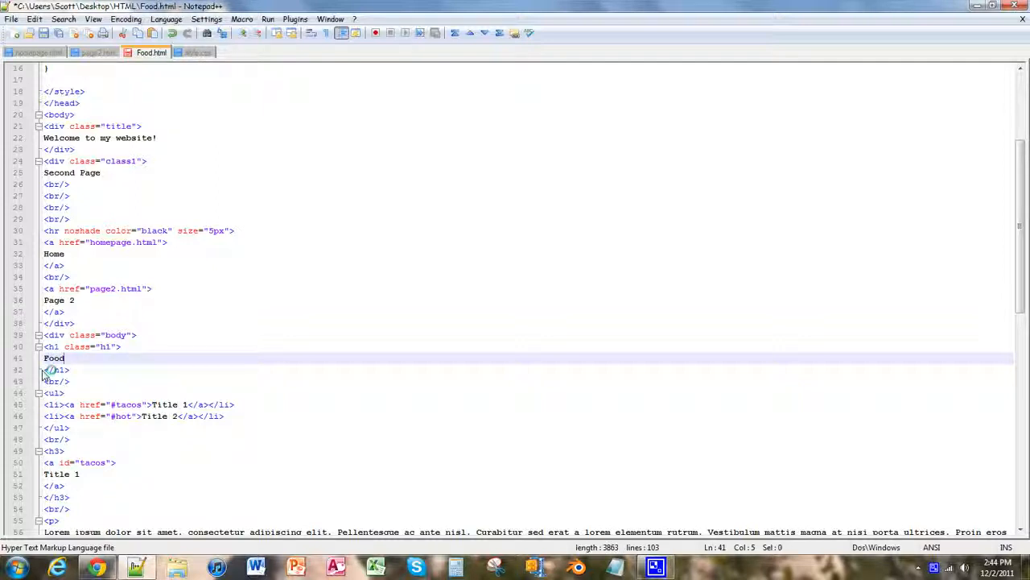
{"action": "type", "text": "!"}
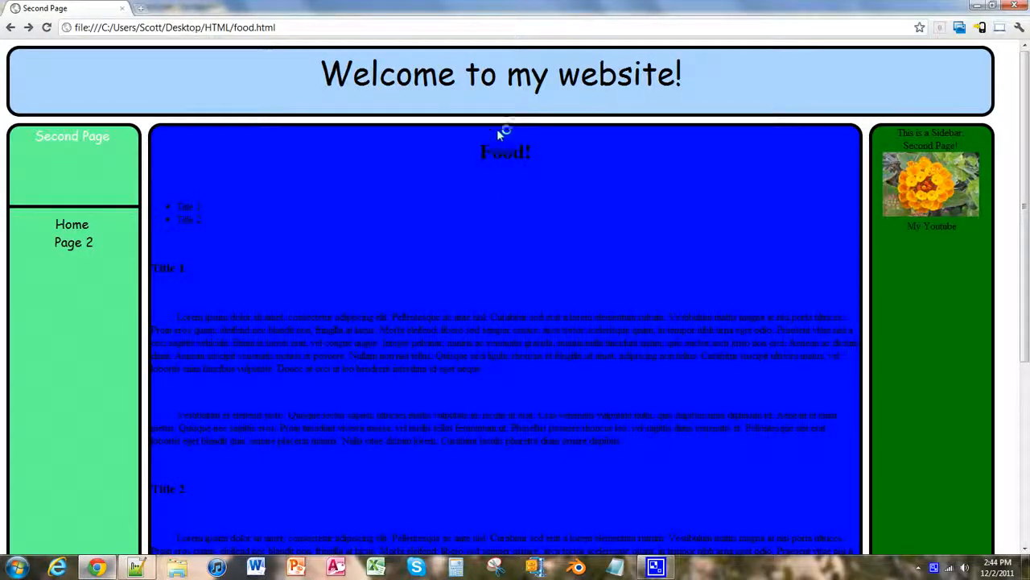
Step: Scroll down through the refreshed food page in Chrome and back to the Food! heading
{"action": "scroll", "scroll_direction": "down", "scroll_amount": 3}
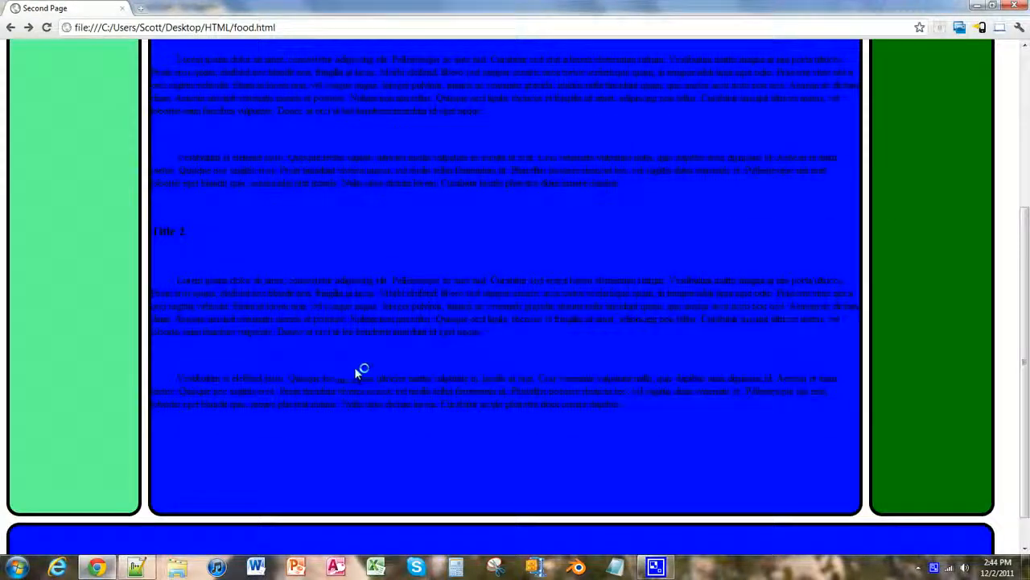
{"action": "scroll", "scroll_direction": "up", "scroll_amount": 3}
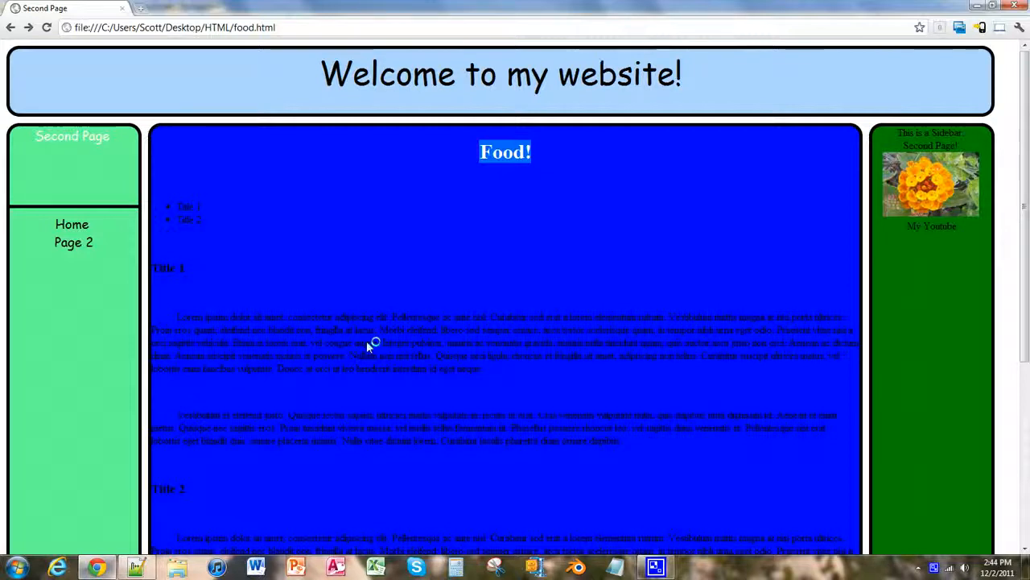
{"action": "mouse_move", "coordinate": [302, 241]}
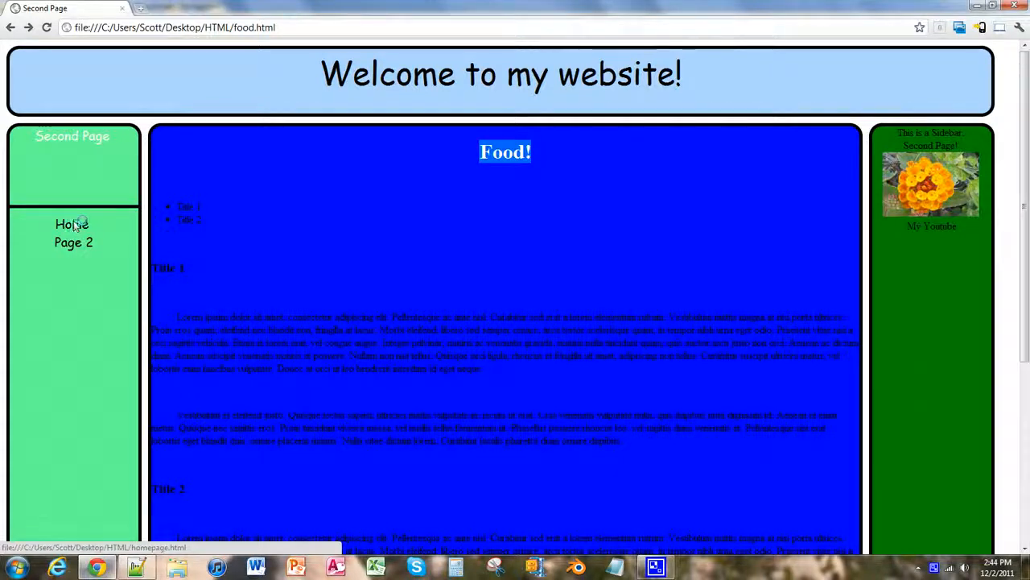
{"action": "mouse_move", "coordinate": [77, 226]}
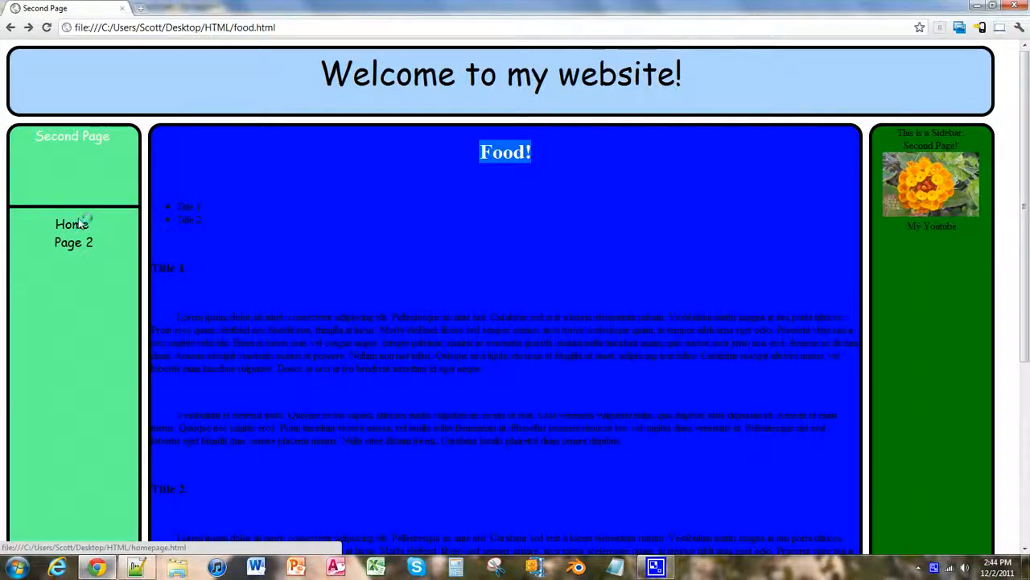